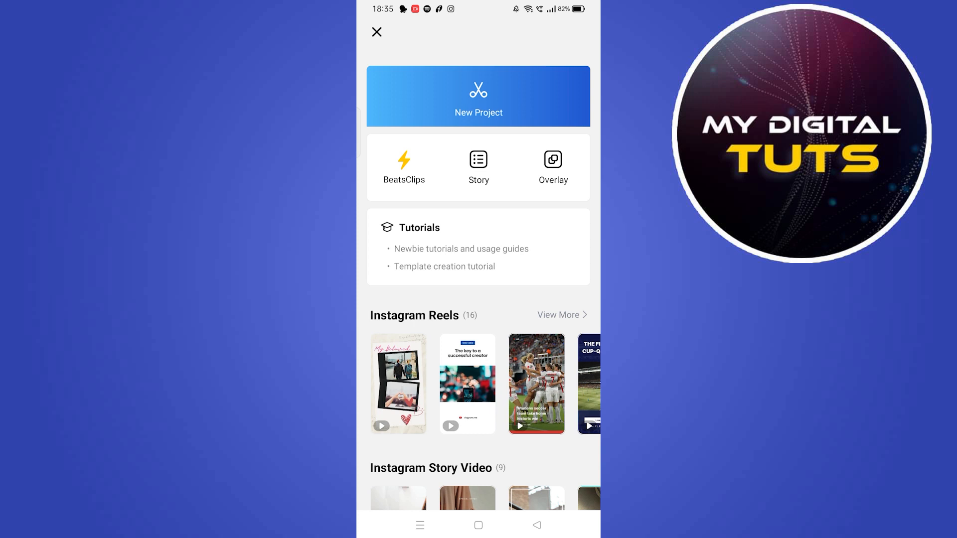
Start a new project from the VN home screen, bringing up the media picker
{"action": "left_click", "coordinate": [477, 95]}
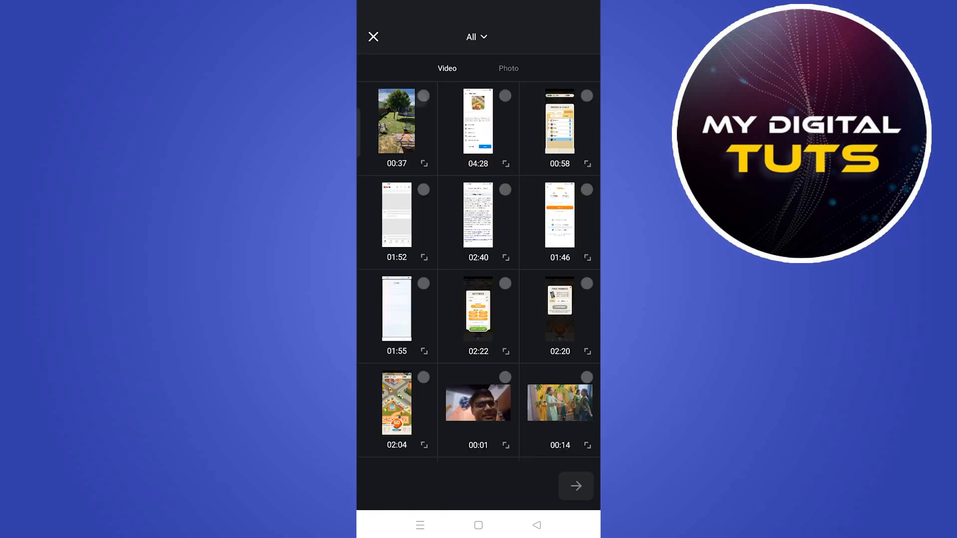
Import the 00:37 backyard deck video as a 10.44s clip on the timeline
{"action": "left_click", "coordinate": [574, 486]}
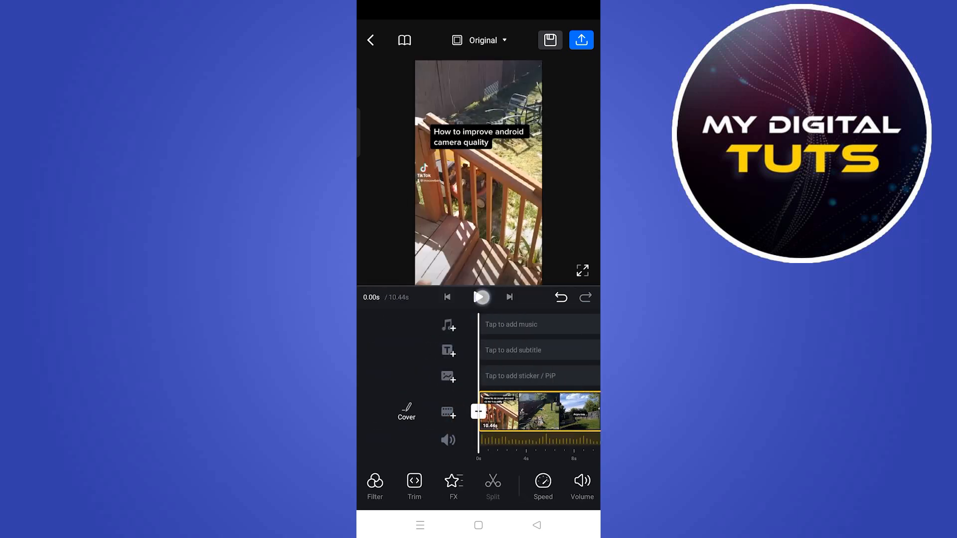
{"action": "left_click", "coordinate": [479, 297]}
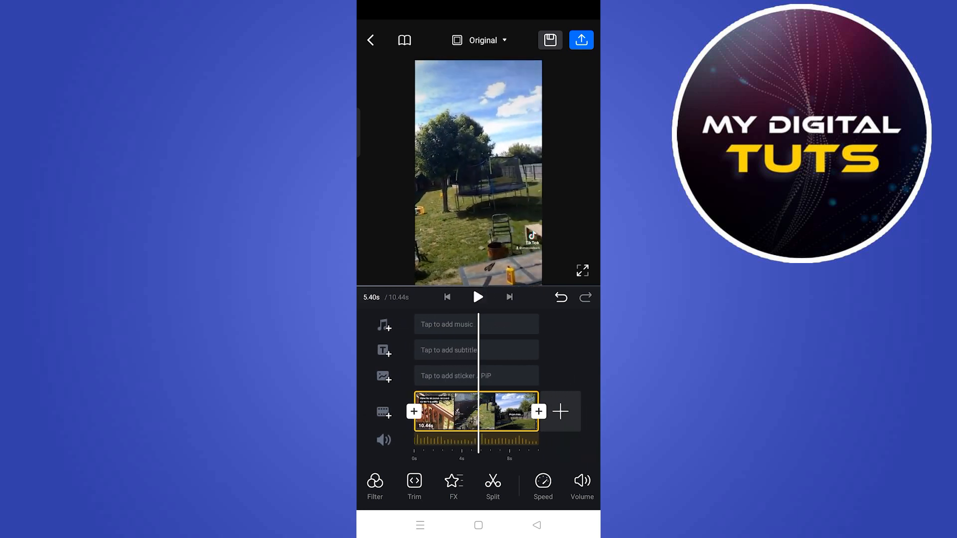
{"action": "left_click", "coordinate": [478, 297]}
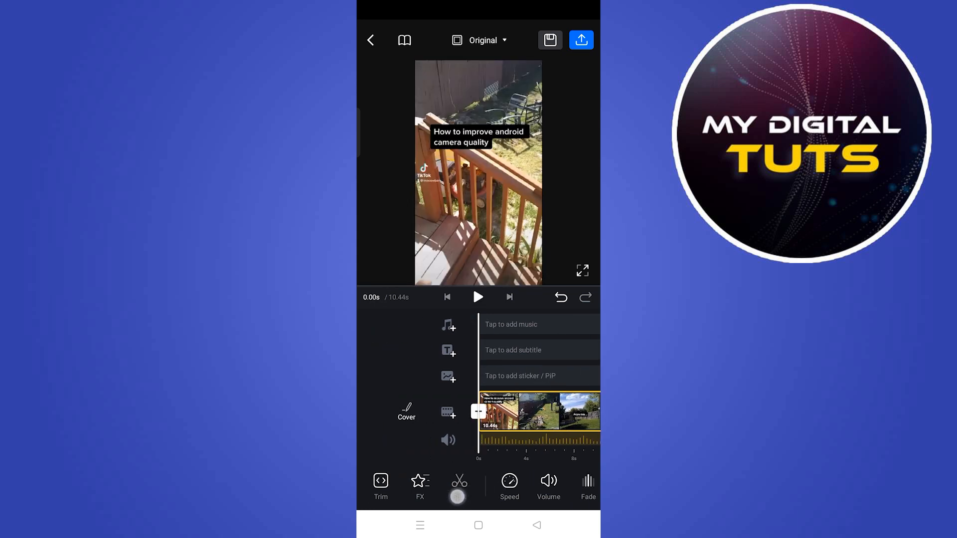
Apply a Curve speed below 1x, stretching the clip from 10.44s to 18.48s
{"action": "left_click", "coordinate": [508, 487]}
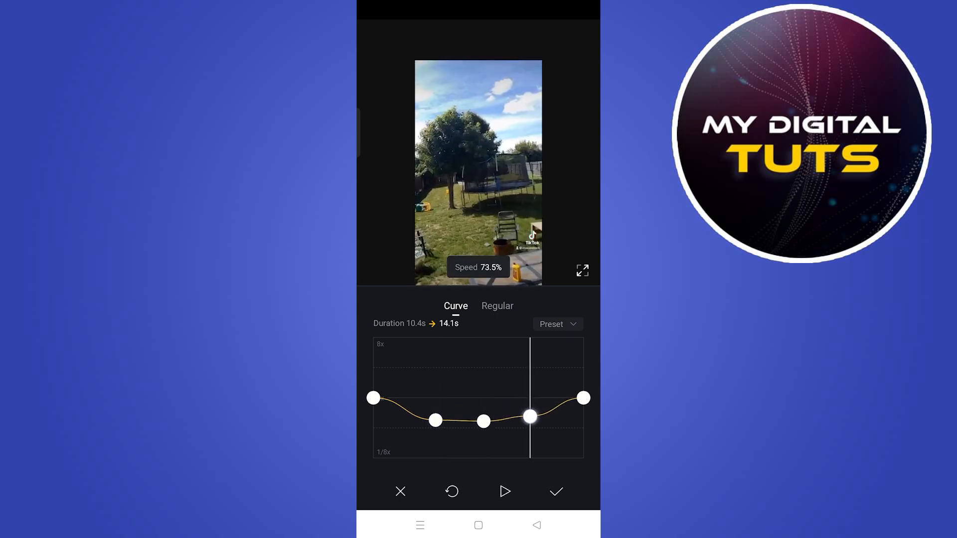
{"action": "left_click", "coordinate": [504, 491]}
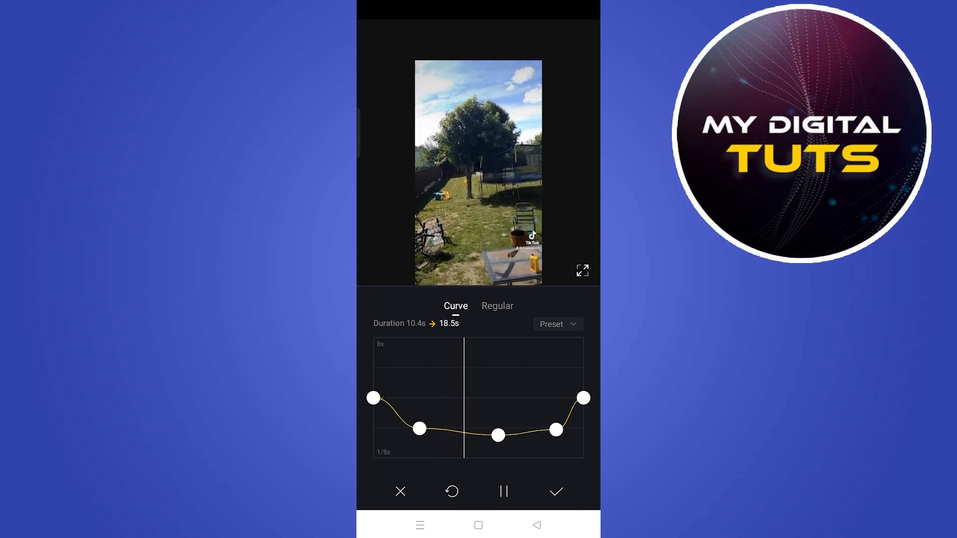
{"action": "left_click", "coordinate": [555, 492]}
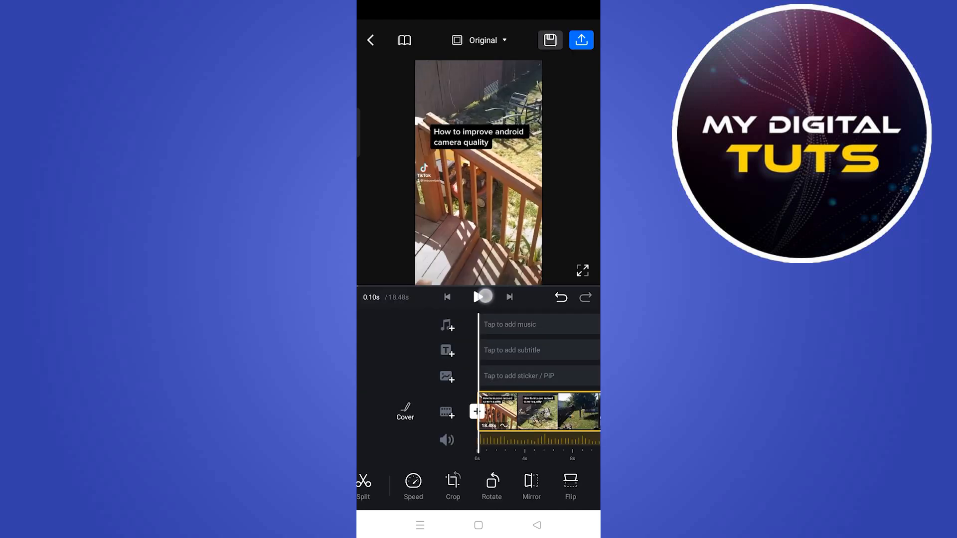
Preview the slowed 18.48s clip and return to Your Projects with the Aug 2, 2023 project saved
{"action": "left_click", "coordinate": [481, 297]}
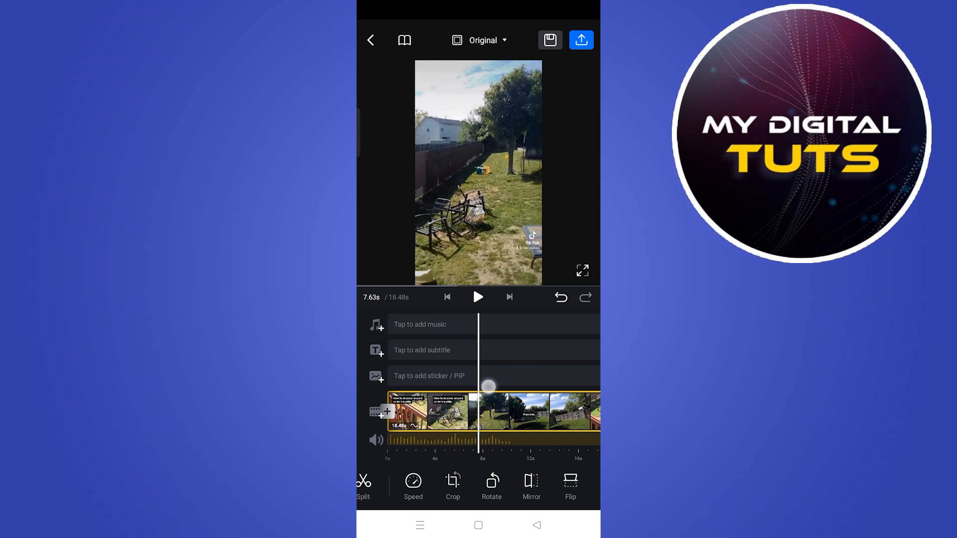
{"action": "left_click", "coordinate": [446, 297]}
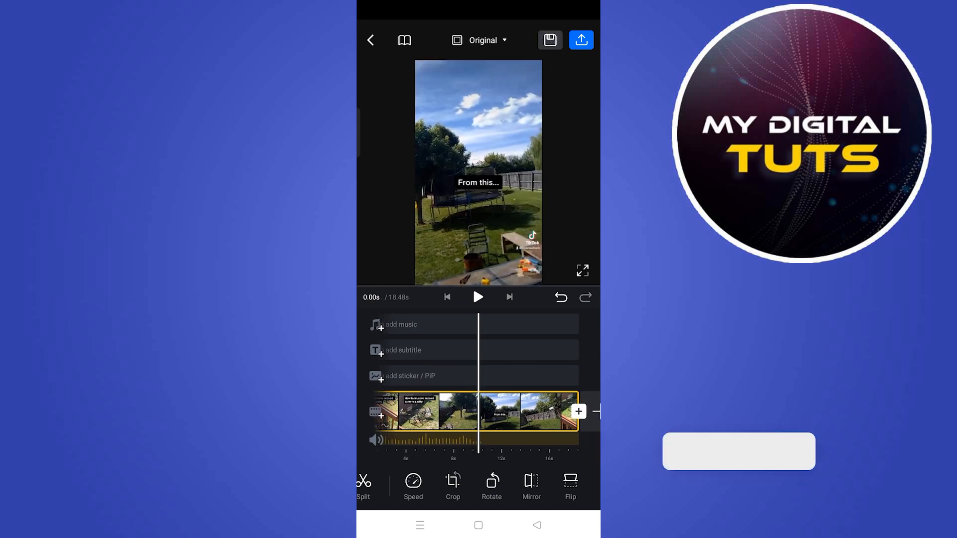
{"action": "left_click", "coordinate": [371, 40]}
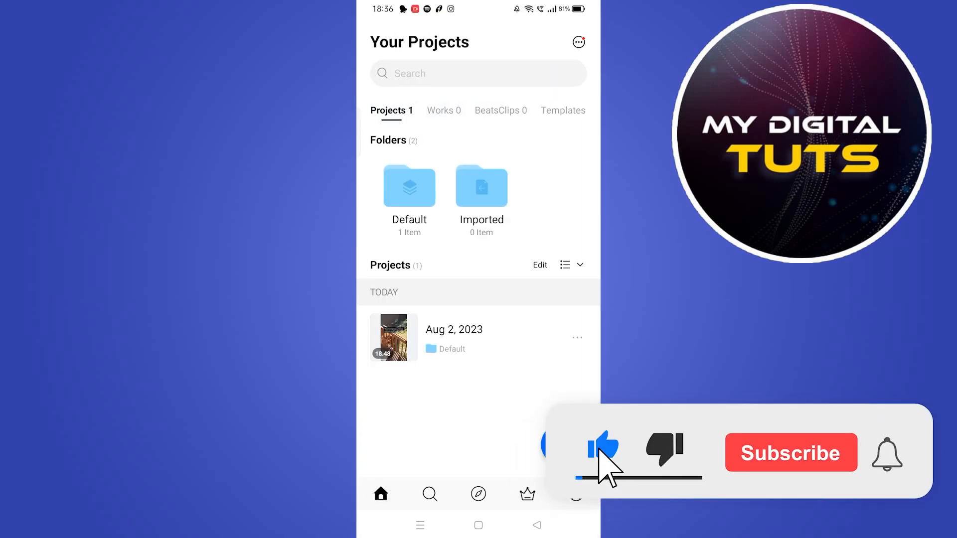